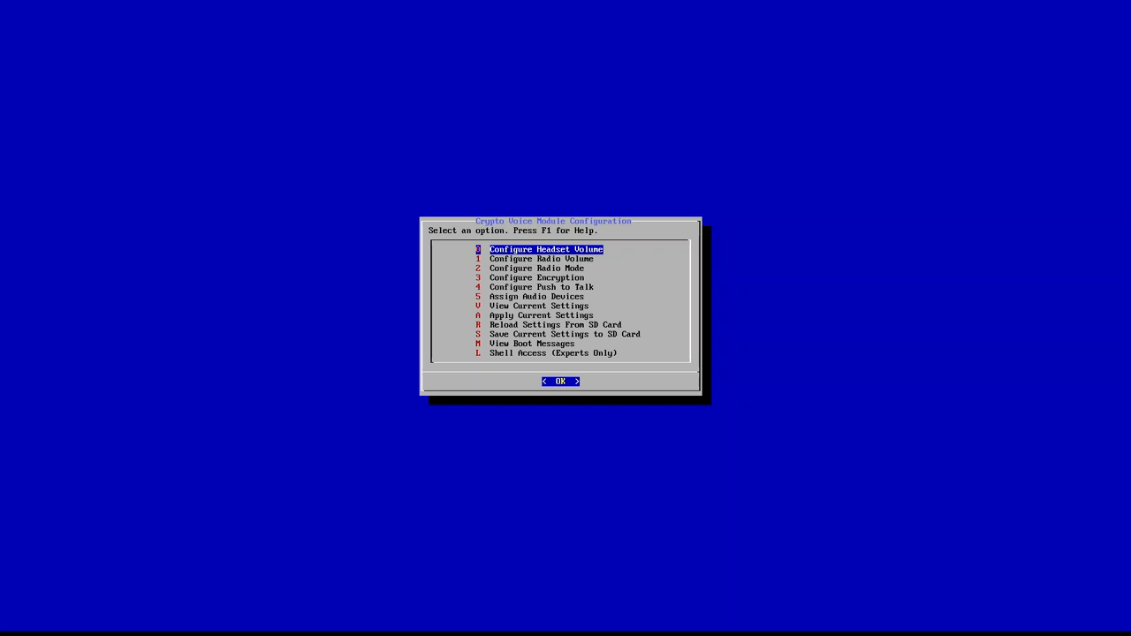
# Select Assign Audio Devices in the main configuration menu.
pyautogui.press('Down')
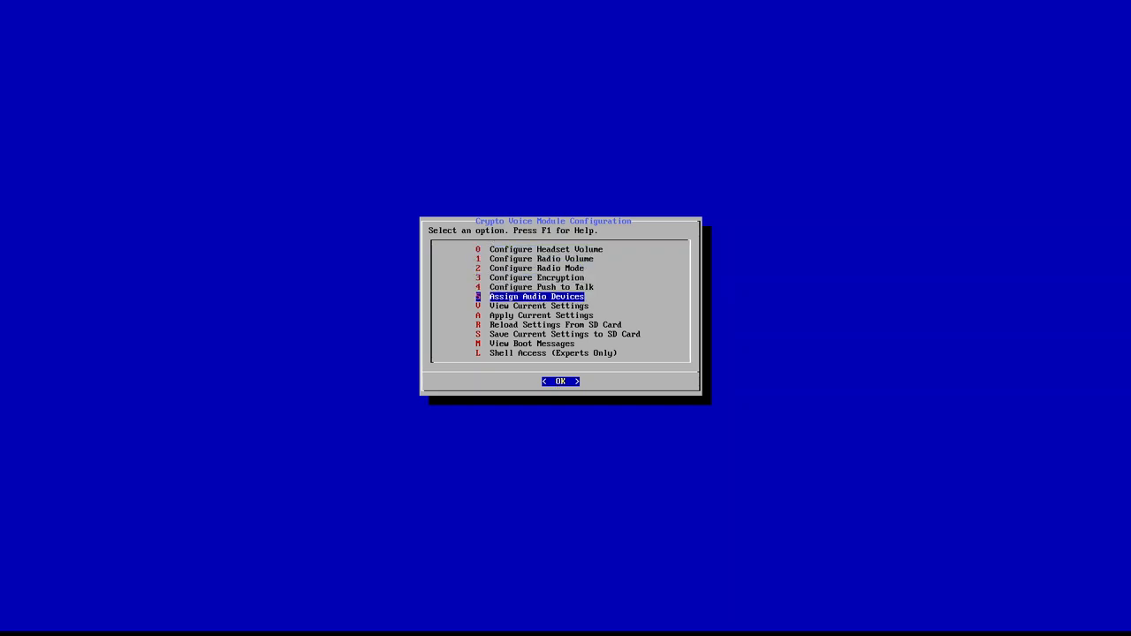
# Assign the headset to the Lower Left USB port, reaching the radio port dialog.
pyautogui.click(560, 381)
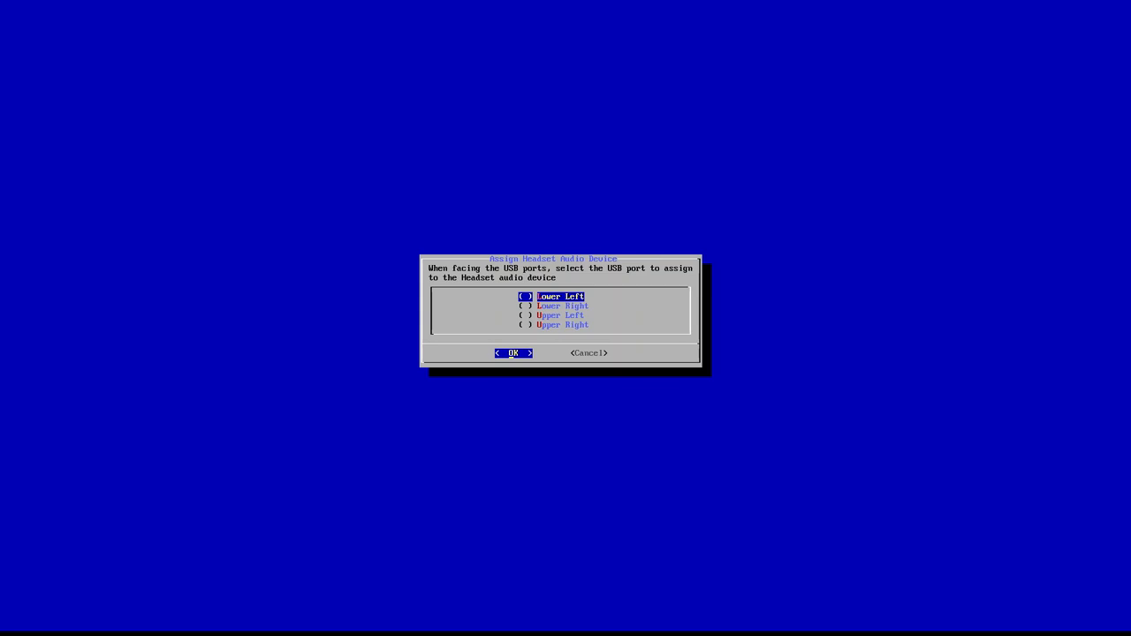
pyautogui.click(513, 353)
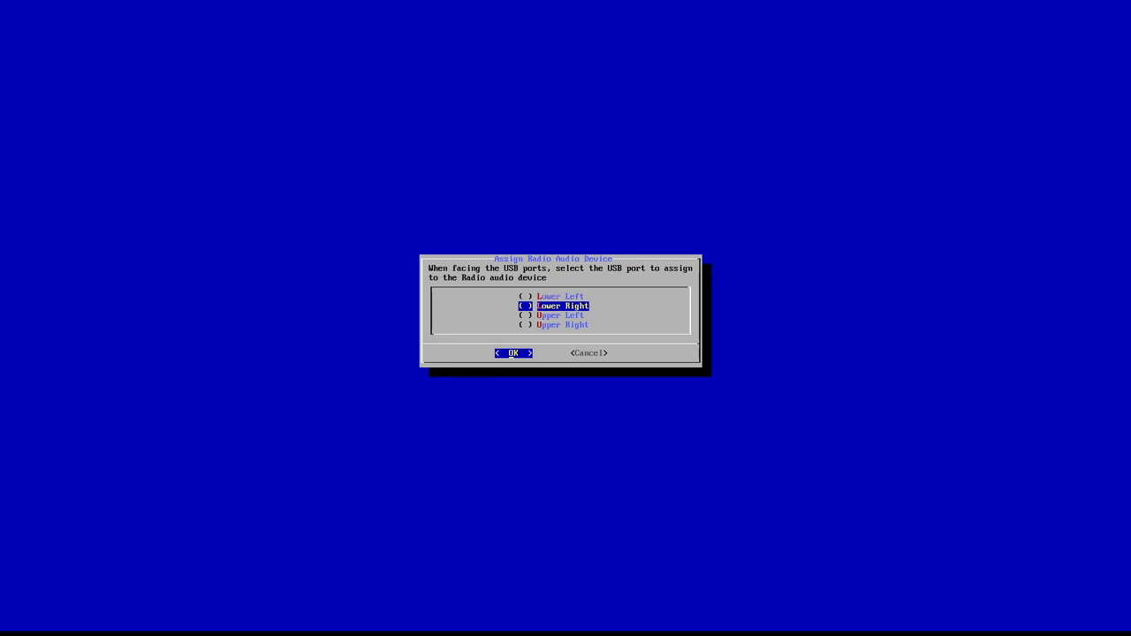
# Confirm Lower Right as the radio port, then highlight Configure Encryption in the main menu.
pyautogui.click(514, 353)
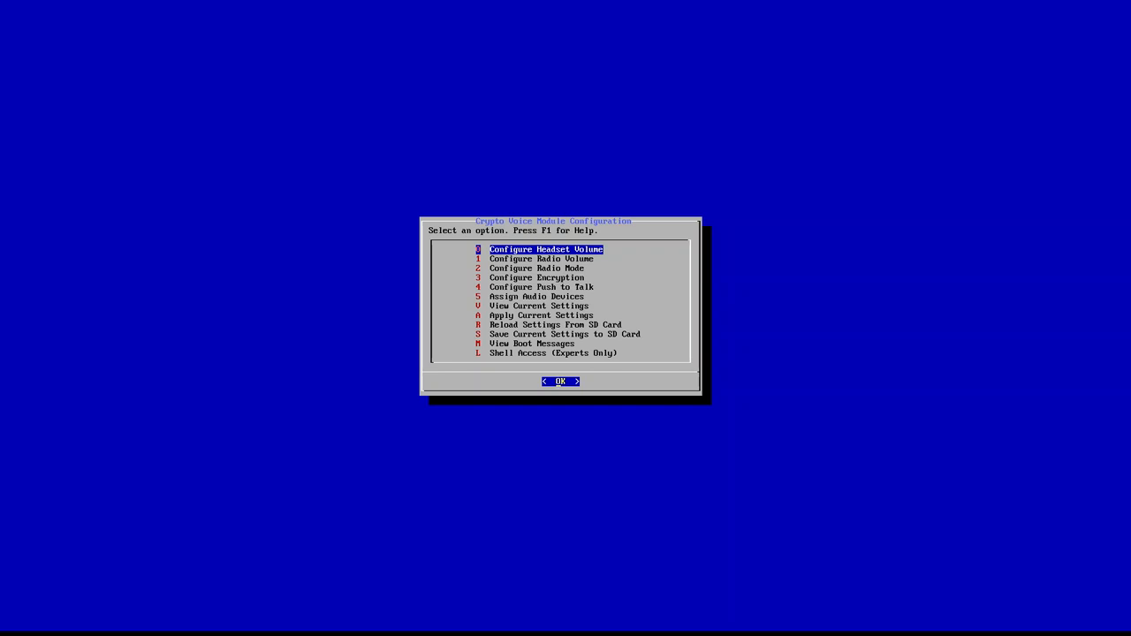
pyautogui.press('Down')
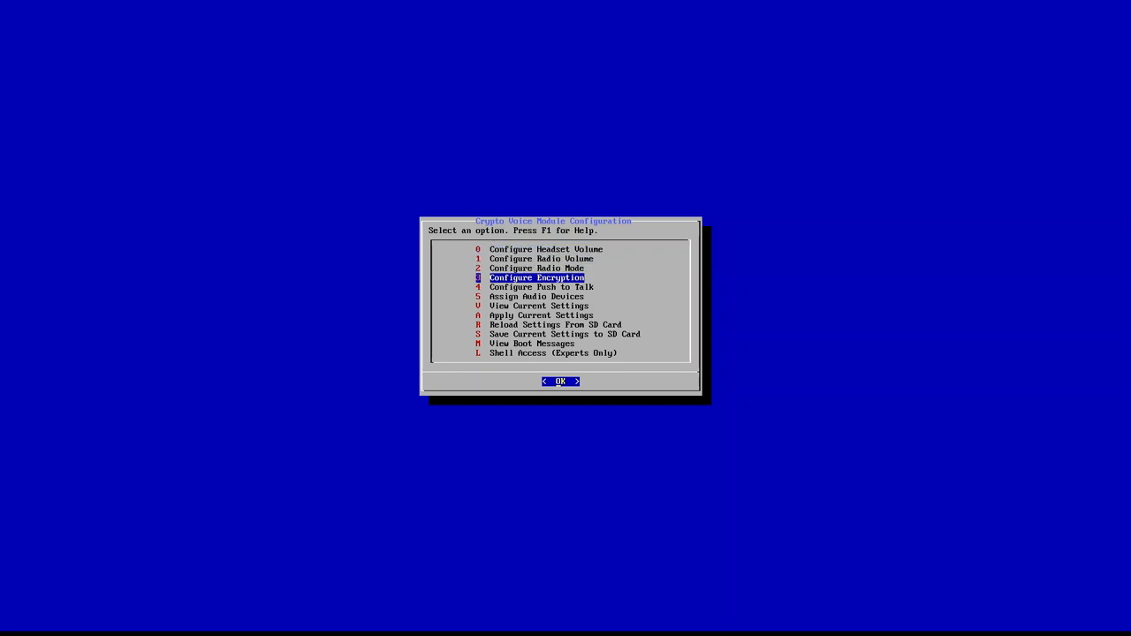